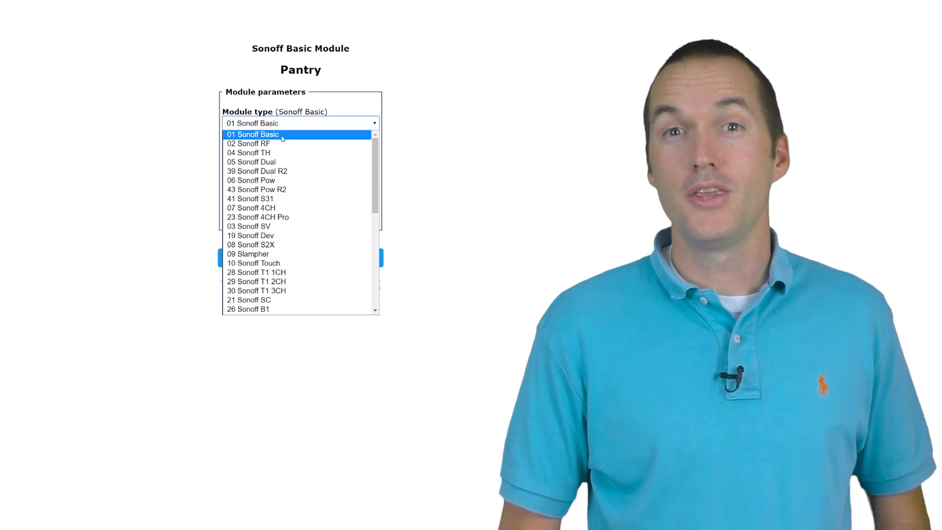
# Step: Set the module type to Generic (18), assign GPIO4 to Relay1 and GPIO5 to Switch1
pyautogui.click(300, 124)
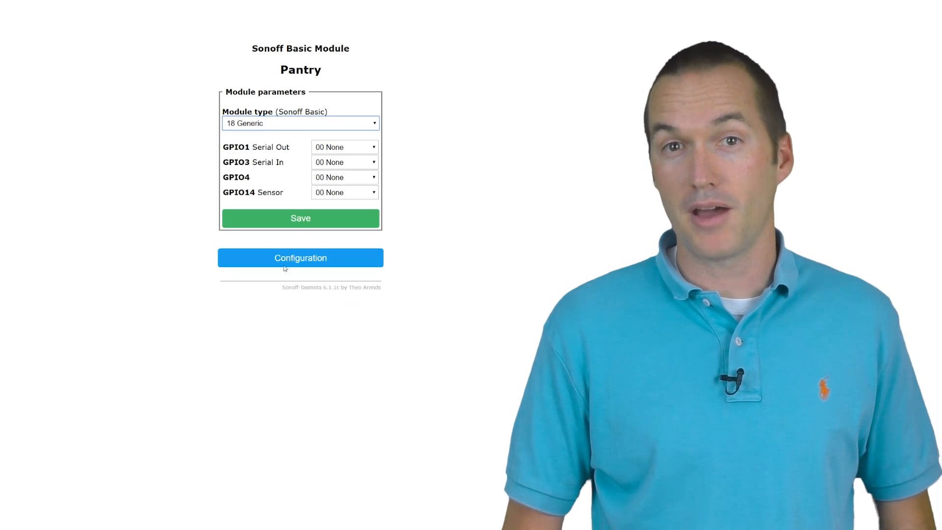
pyautogui.click(345, 207)
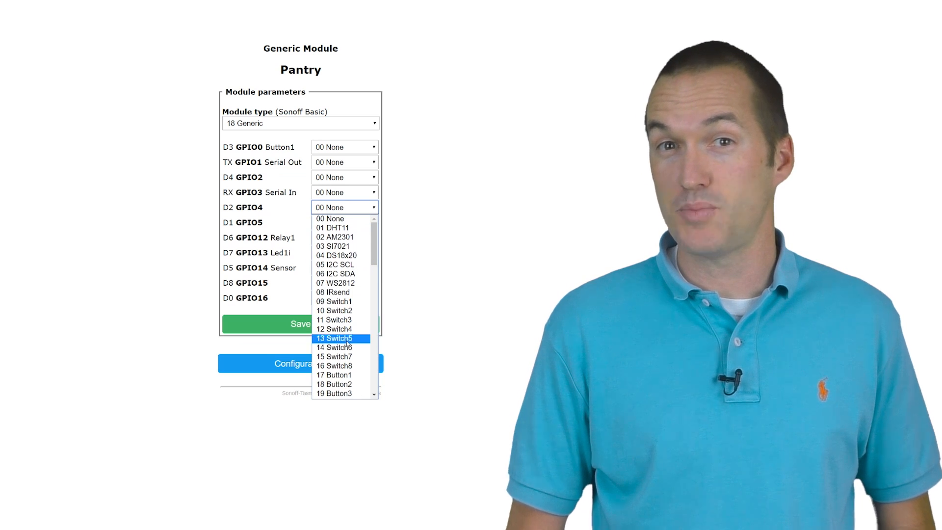
pyautogui.scroll(-3)
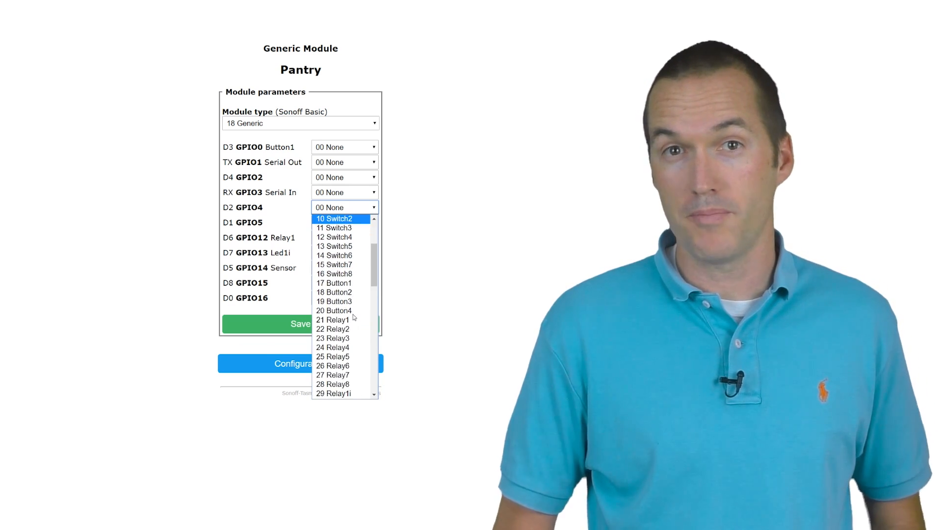
pyautogui.click(332, 319)
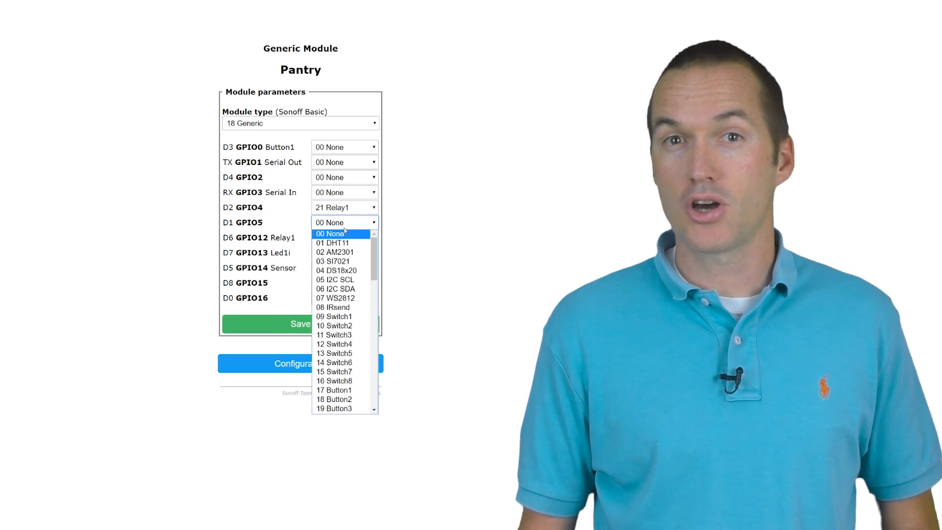
pyautogui.moveTo(332, 307)
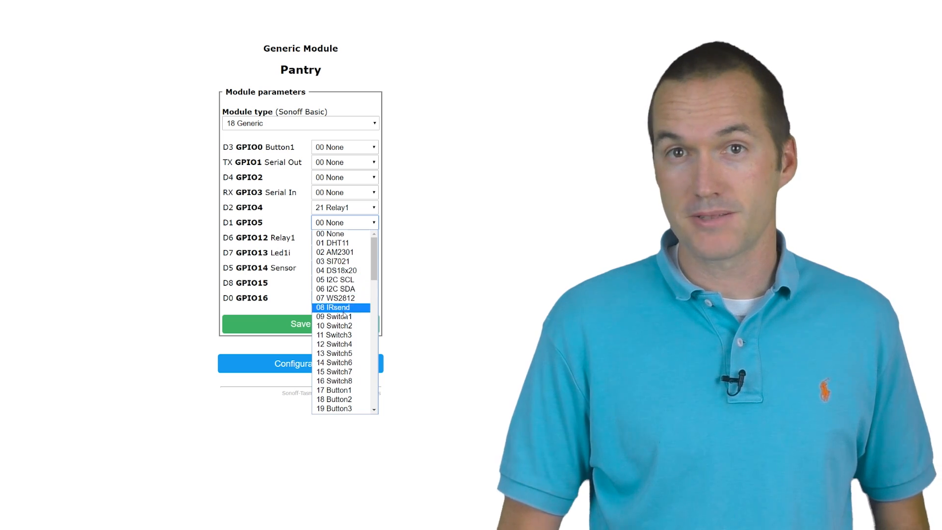
pyautogui.click(300, 322)
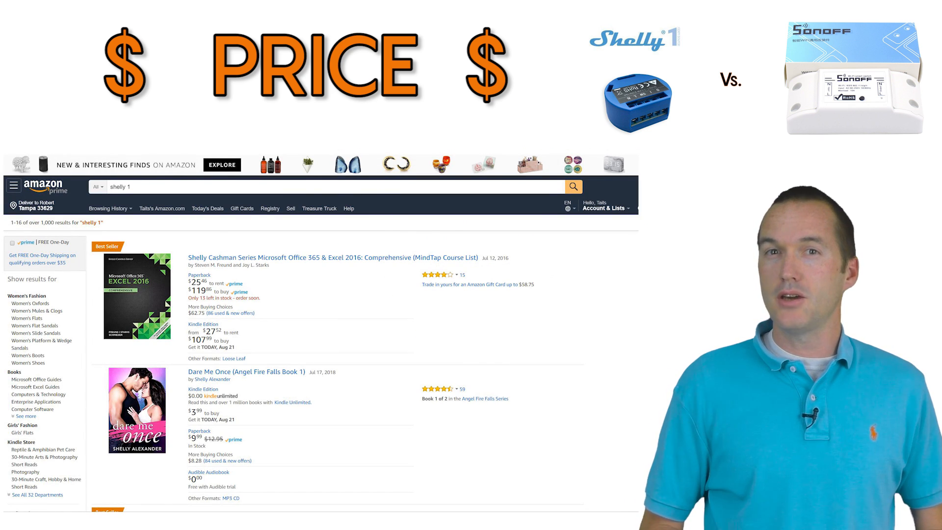
# Step: View the Shelly 1 relay switch Amazon listing priced at $11.90
pyautogui.click(324, 257)
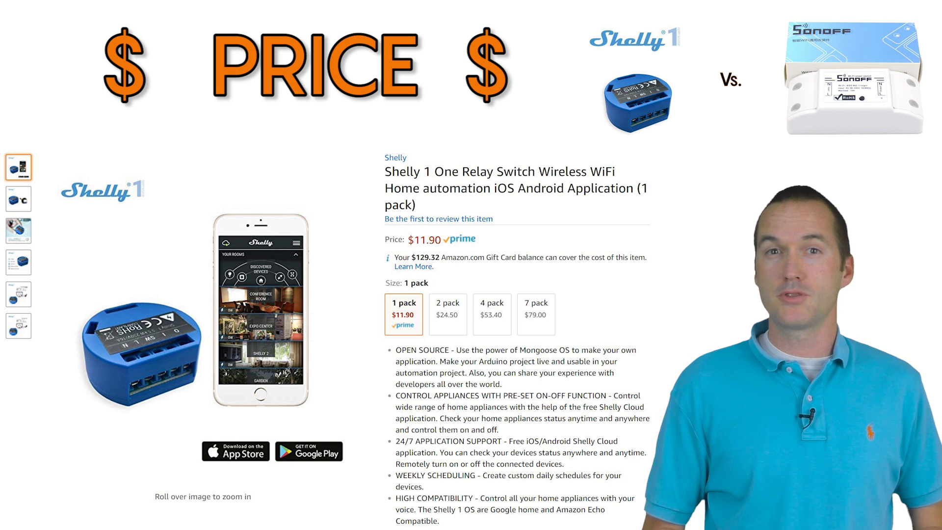